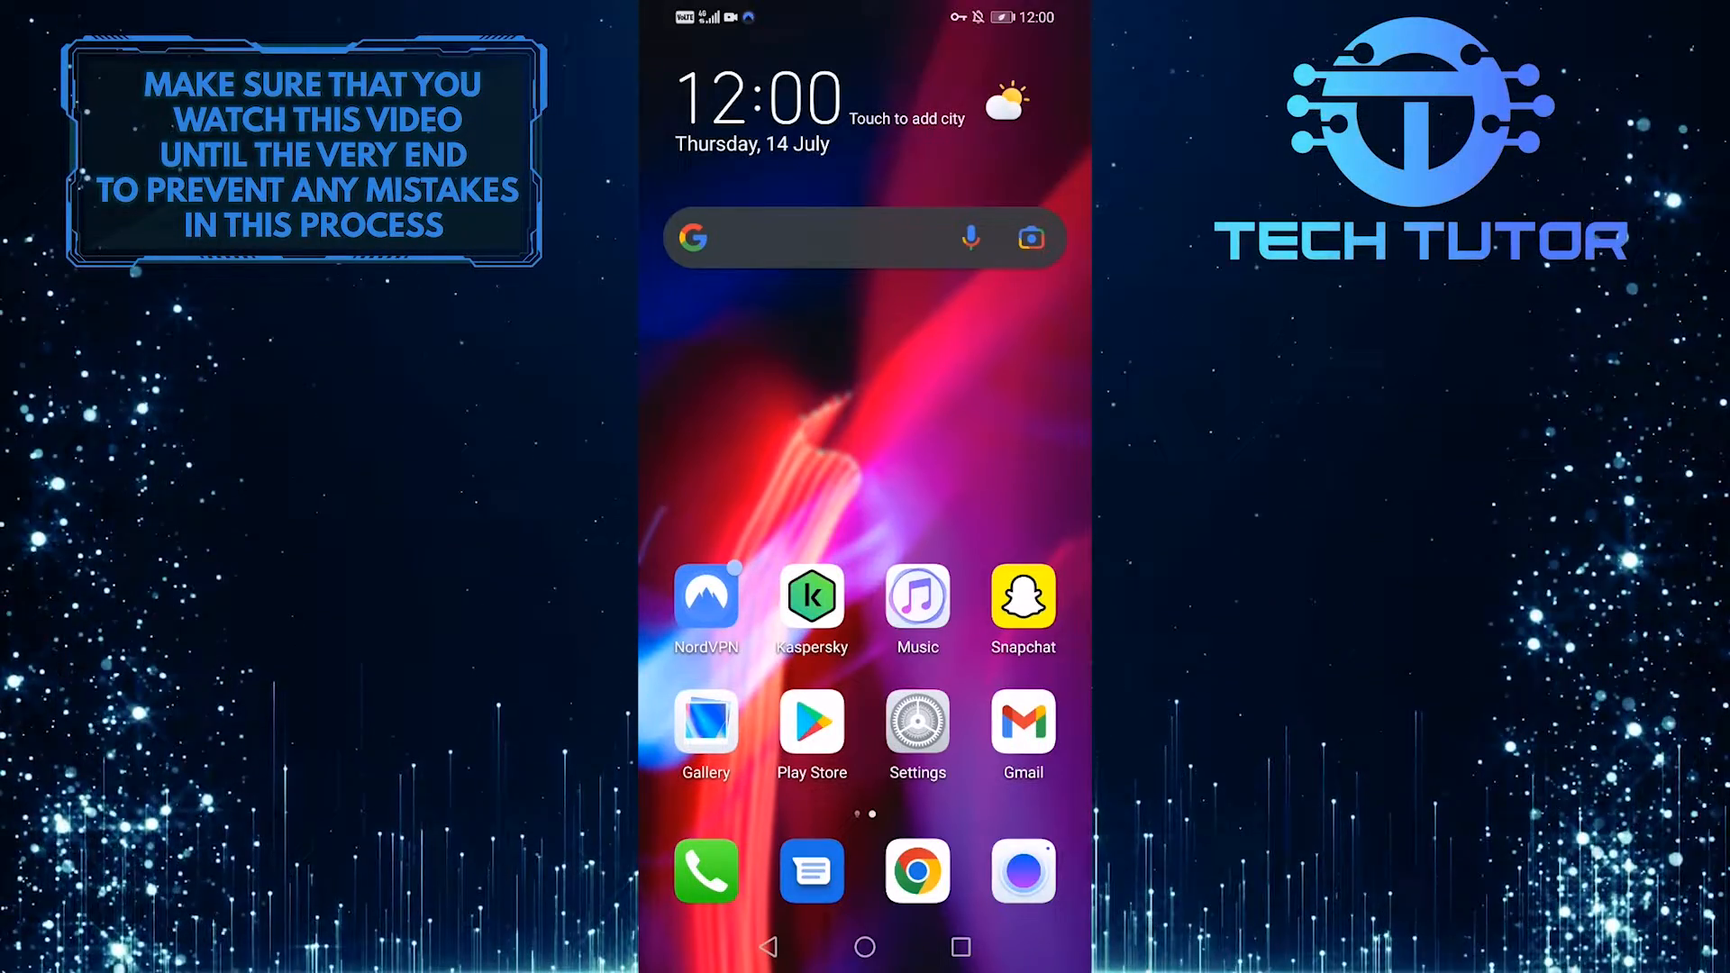
- Launch Snapchat from the home screen, reaching the location permission prompt
left_click(1023, 599)
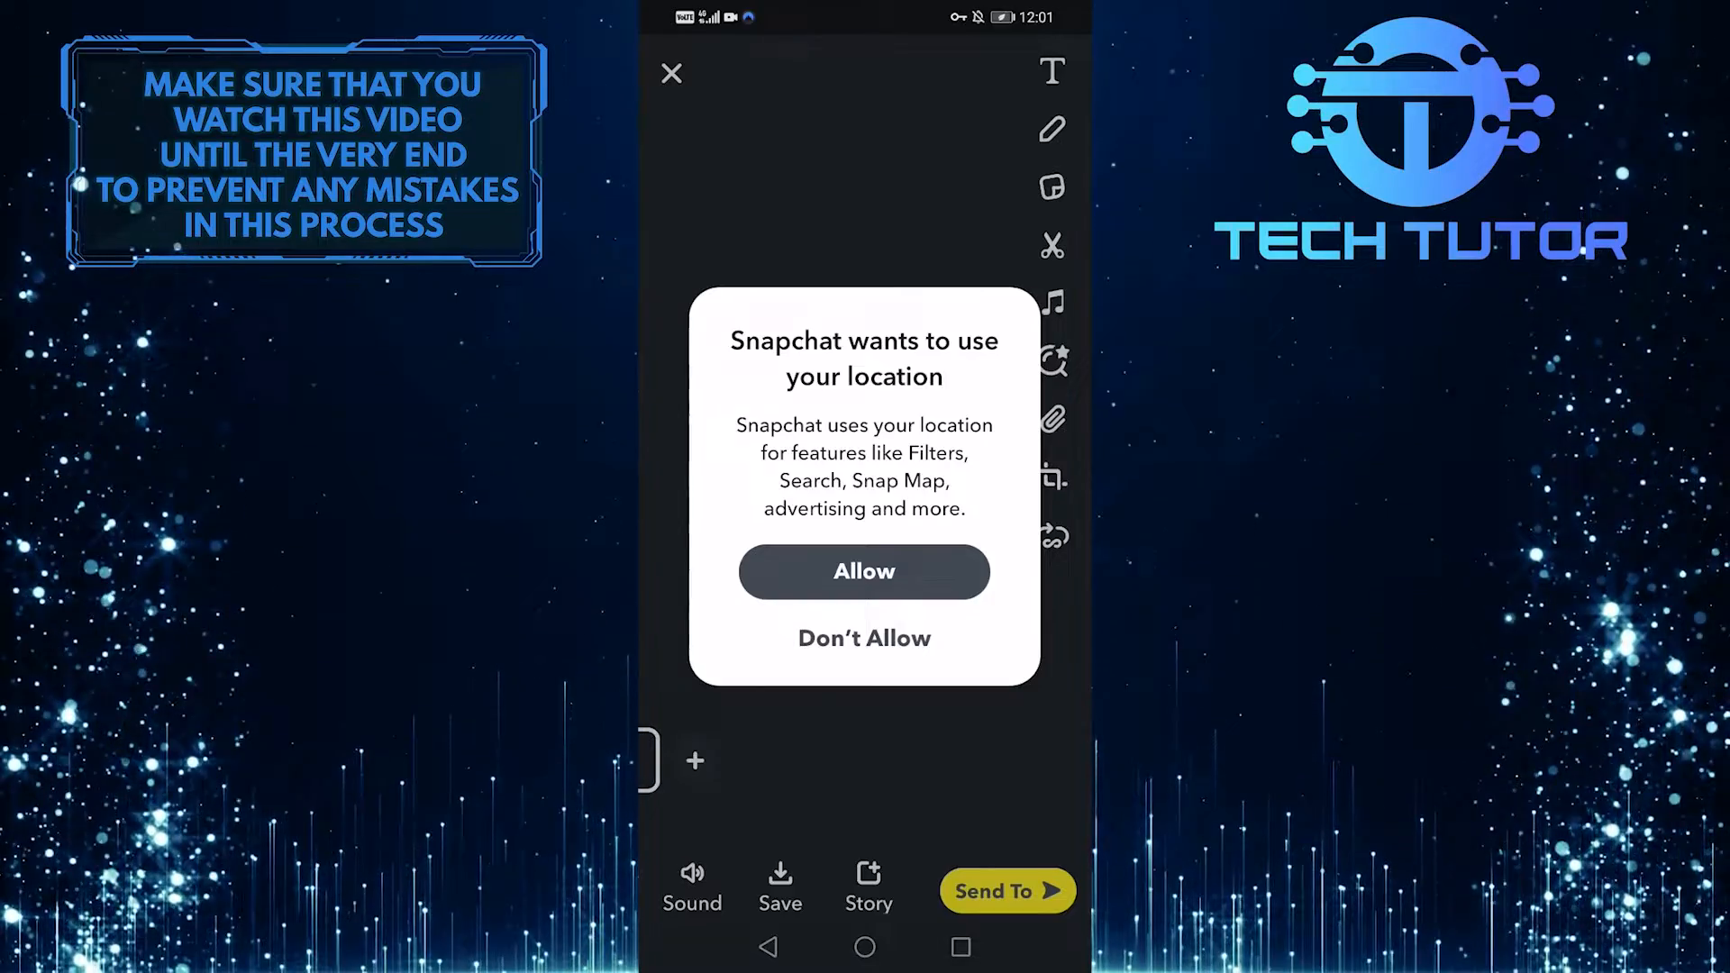
- Answer the location request and send the captured snap to My Story
left_click(865, 573)
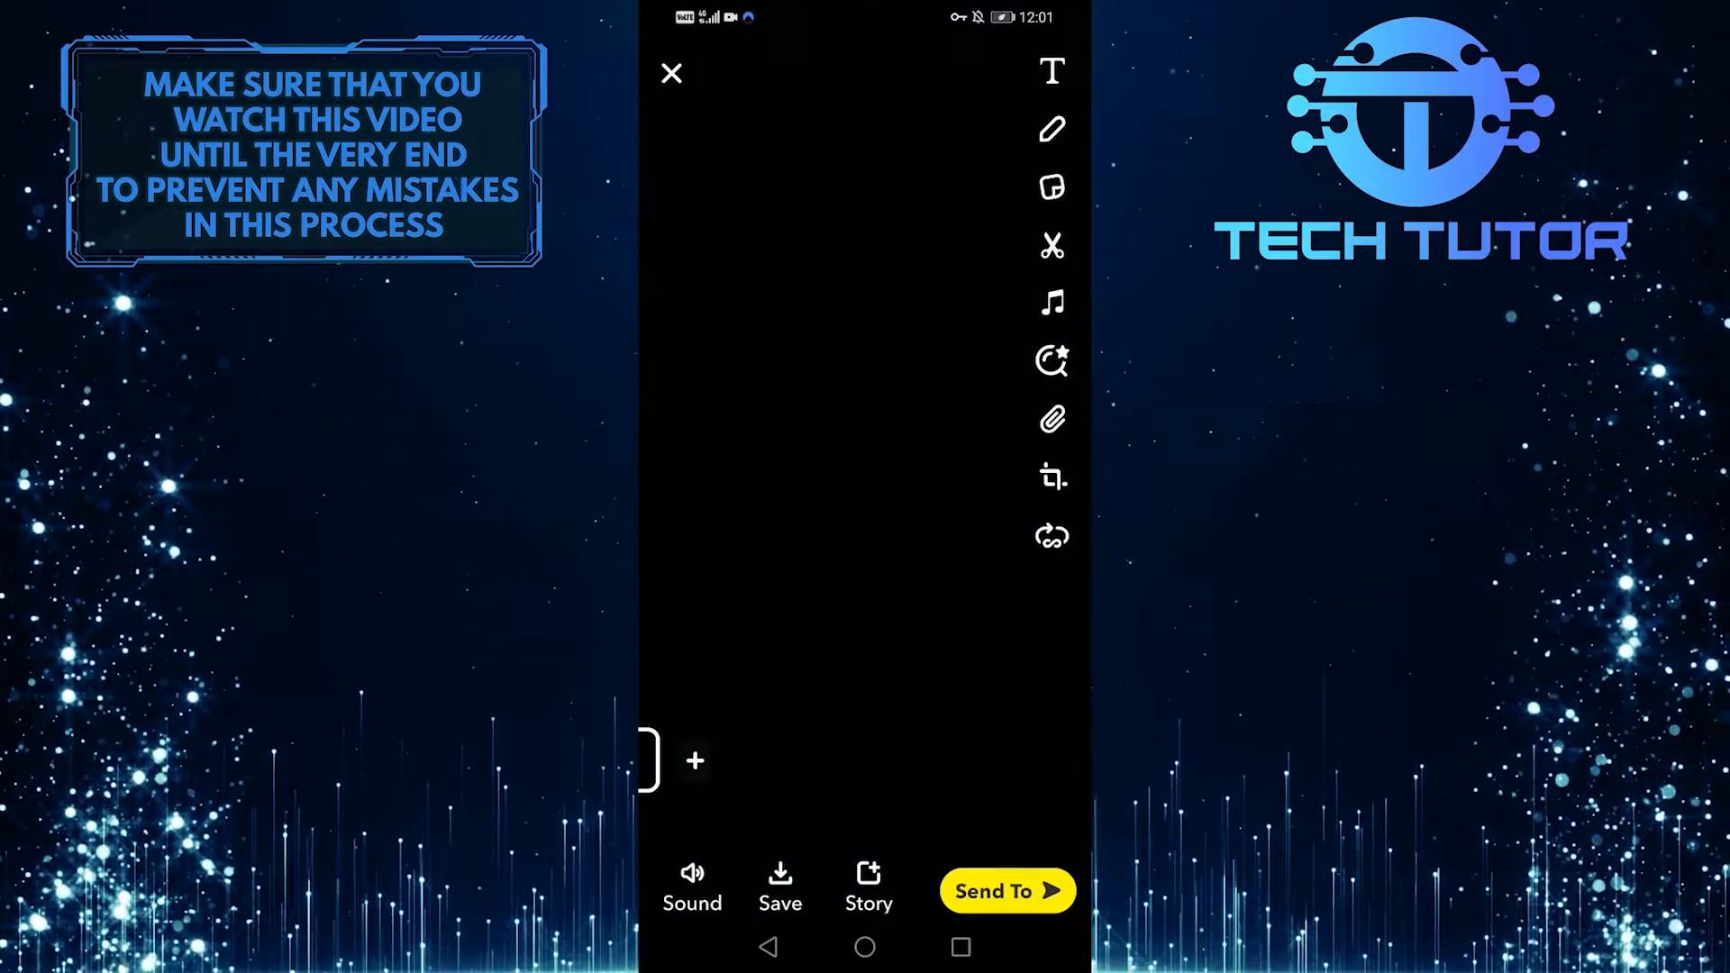
left_click(1008, 891)
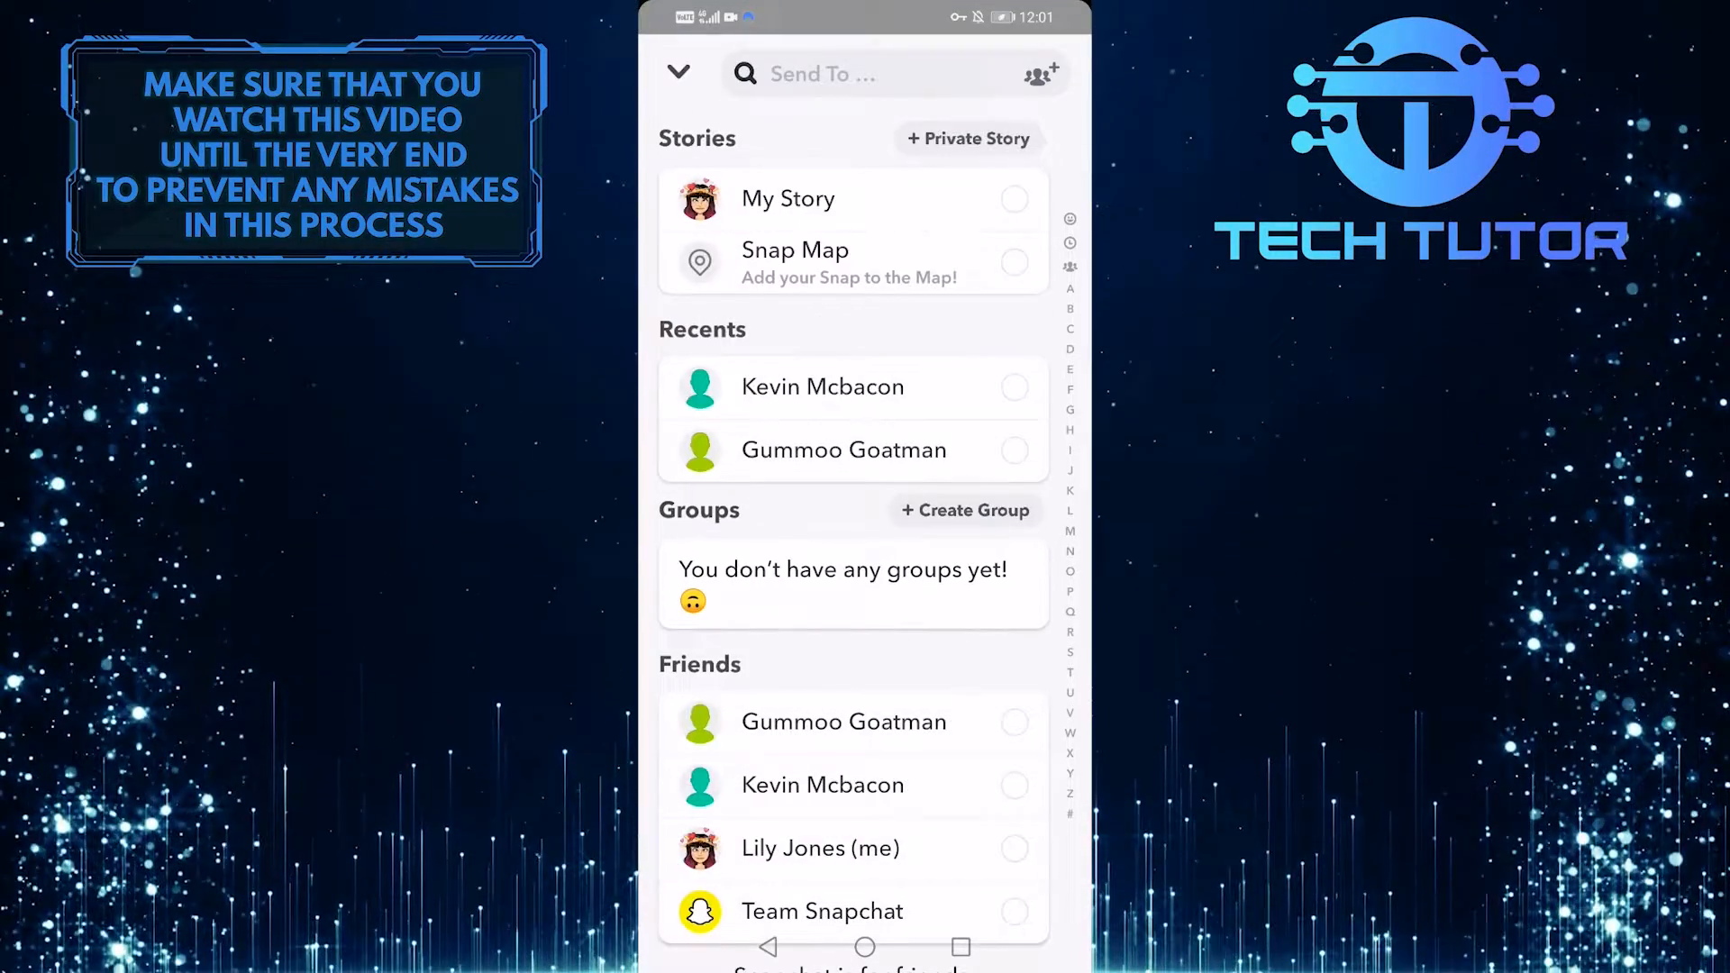
left_click(1015, 198)
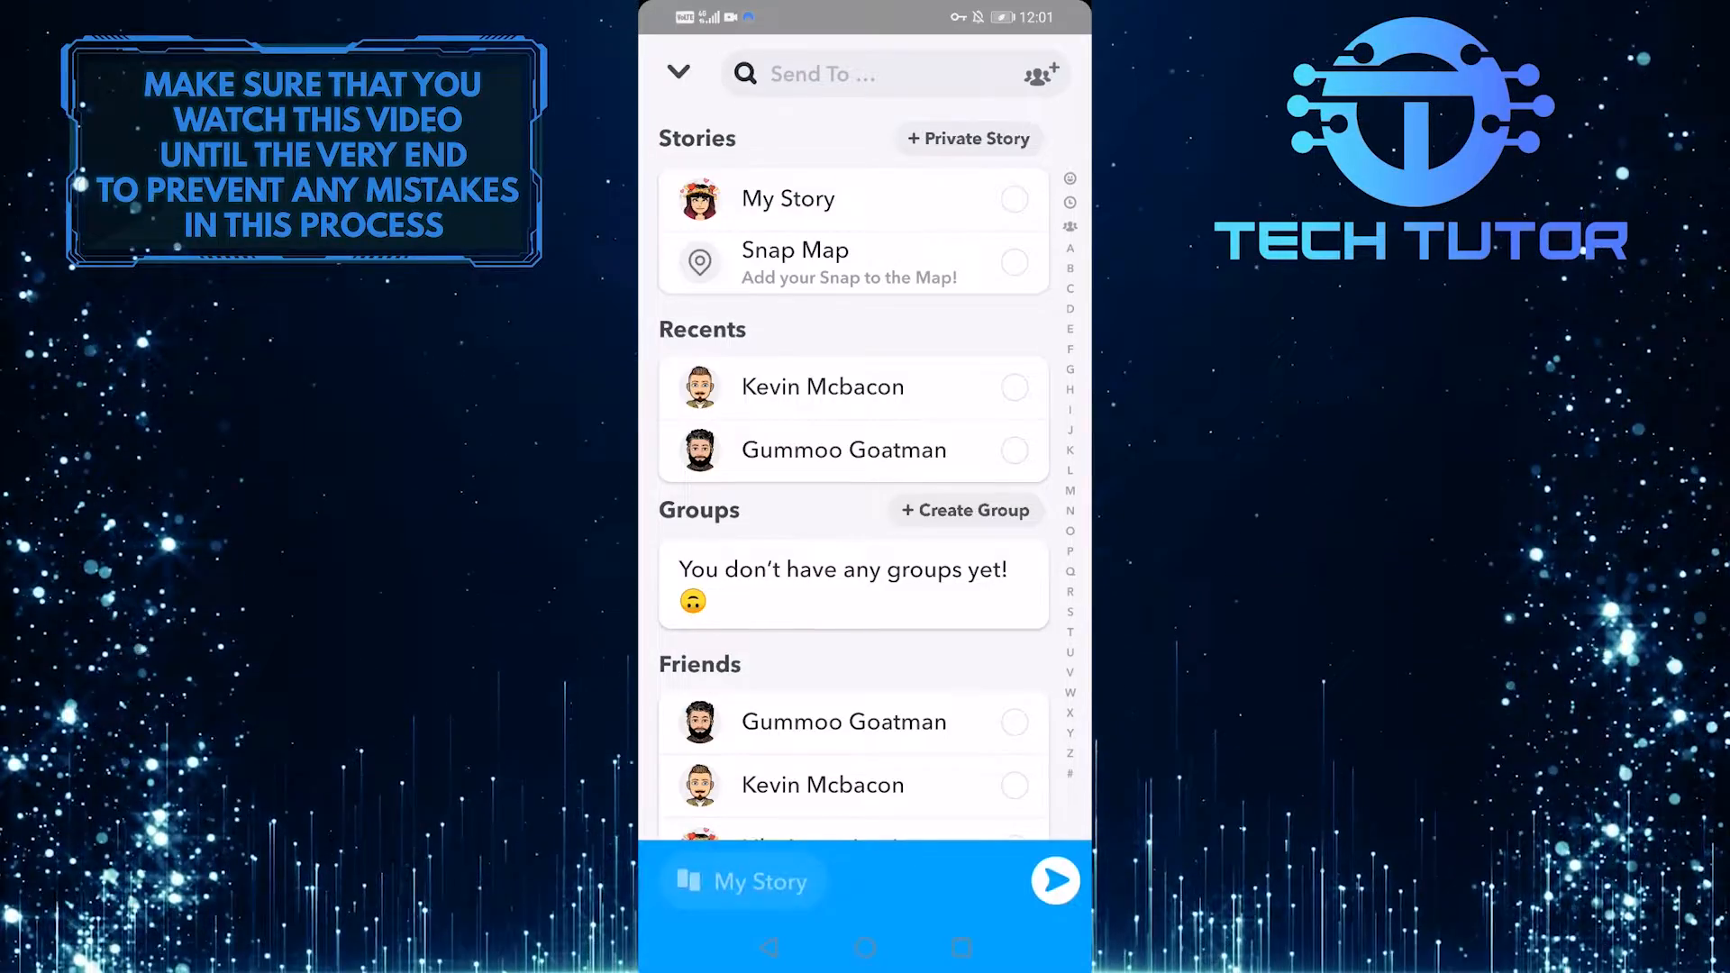
left_click(1057, 880)
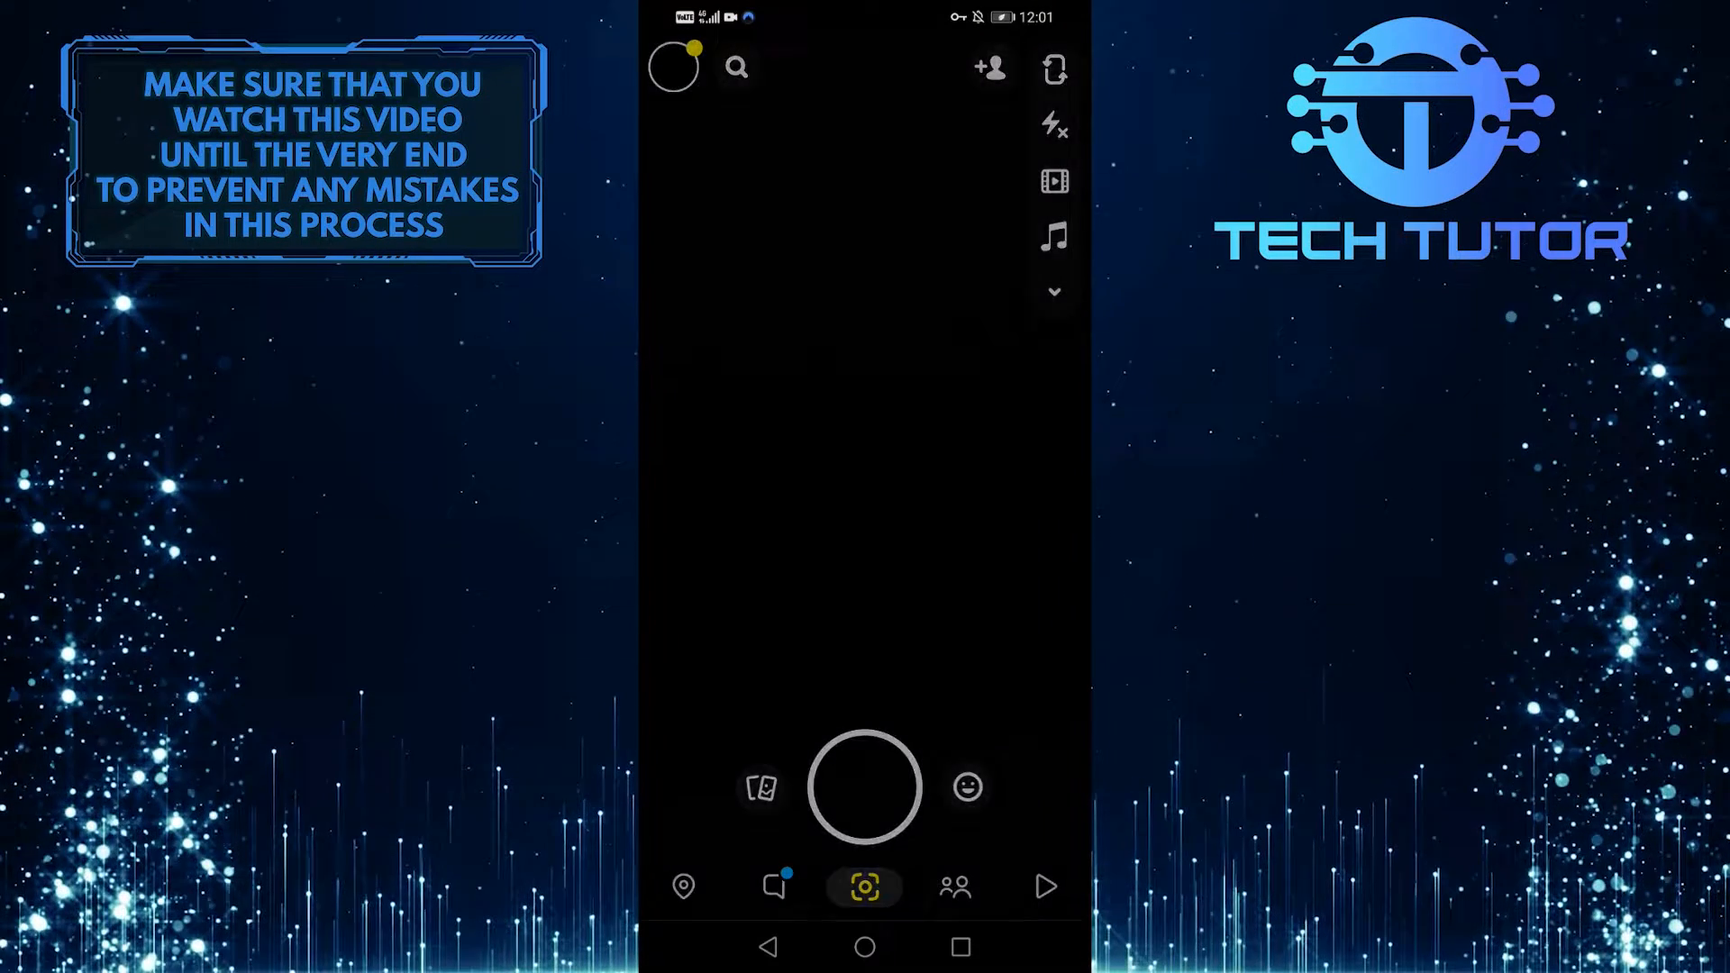
- View the just-posted My Story from the profile avatar, showing 19s ago and 0 views
left_click(678, 69)
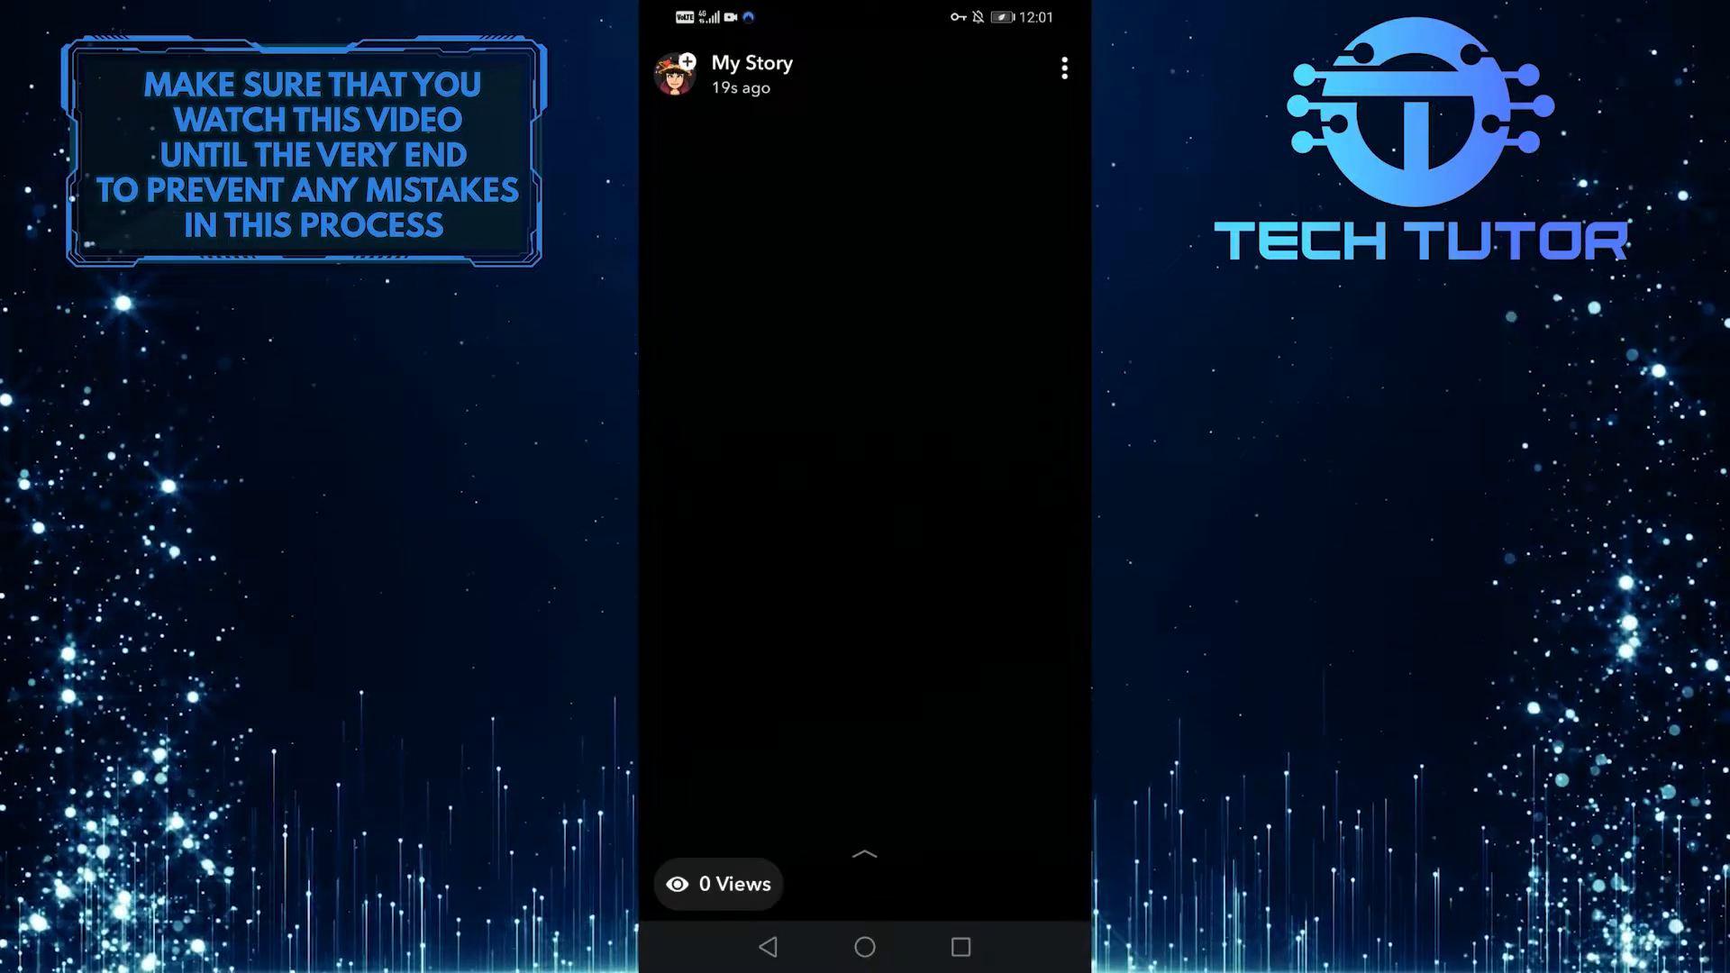
- Check the story's eye-icon counter reading 0 Views, then leave the viewer
left_click(865, 855)
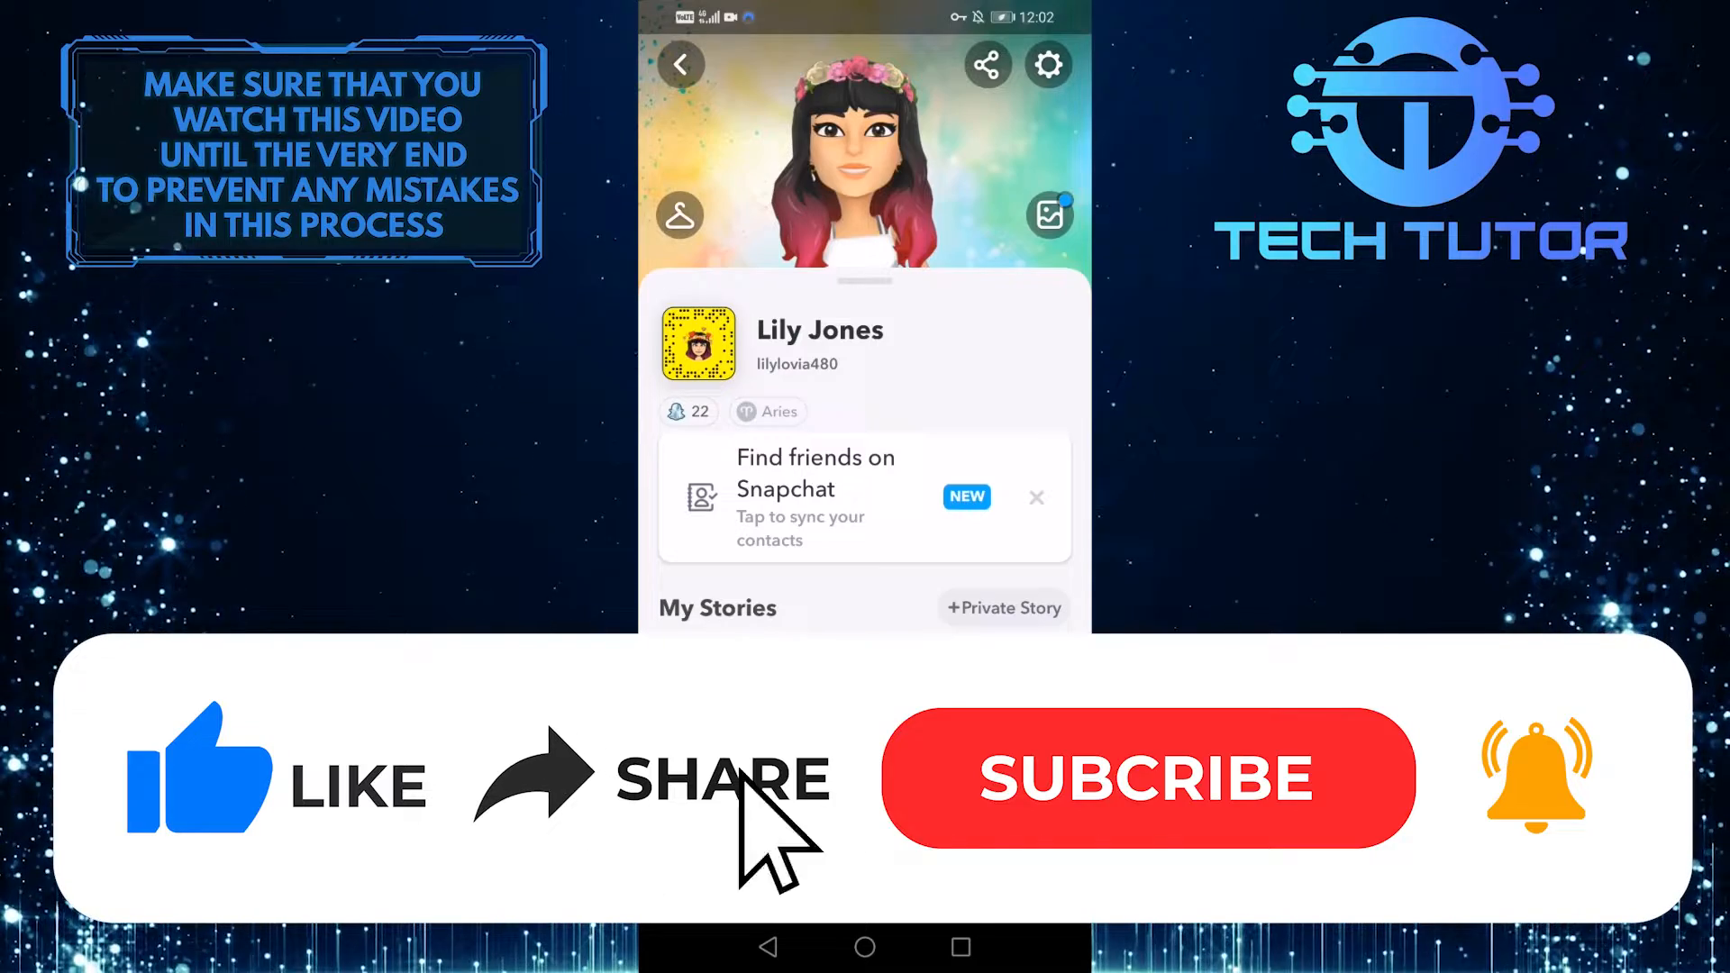
- Stay on the profile page listing My Stories after closing the story viewer
left_click(1146, 779)
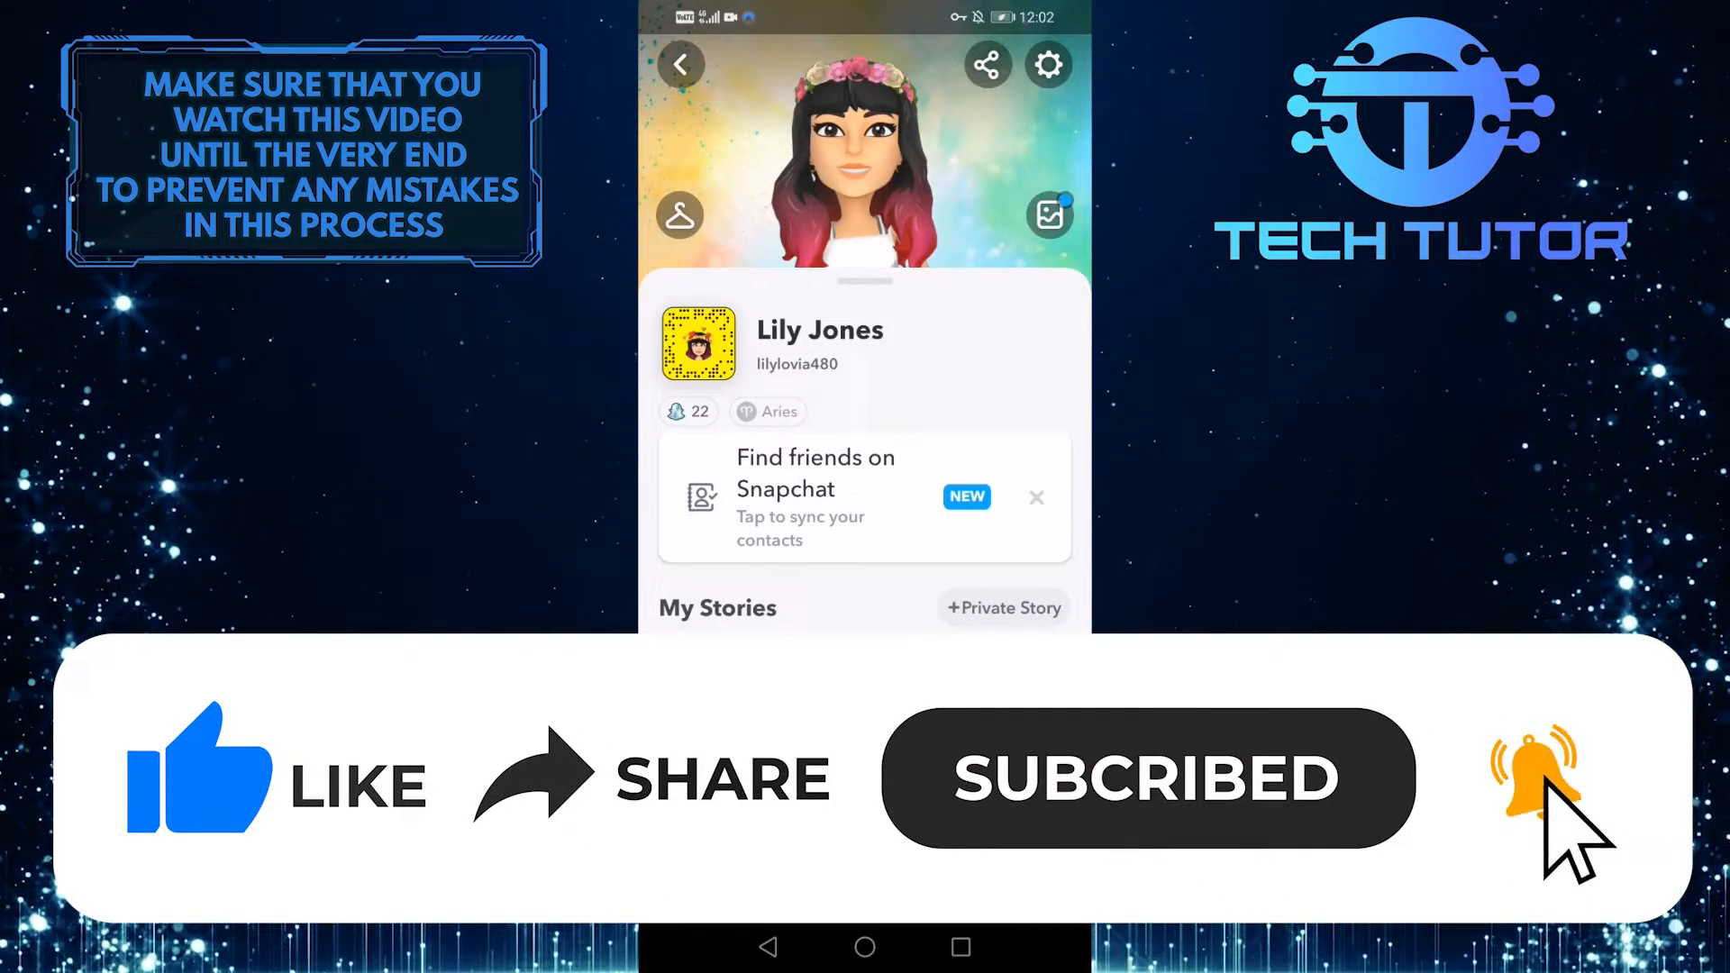